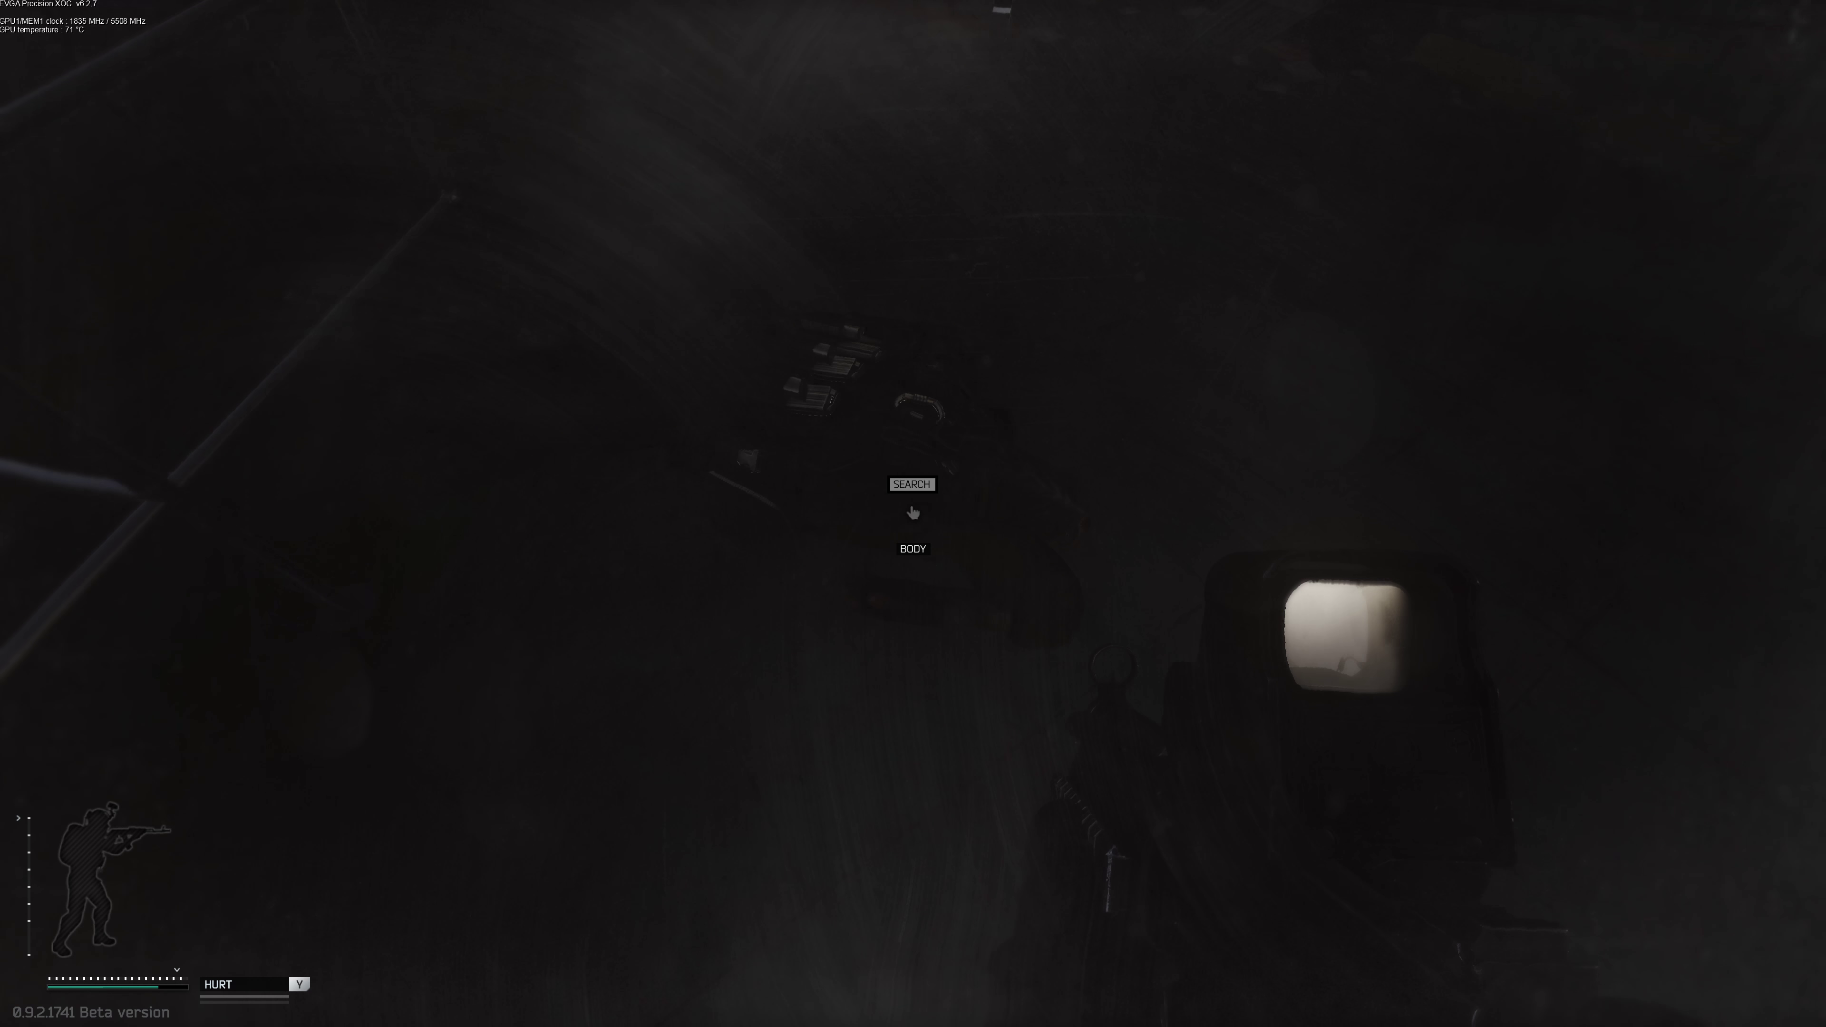
click(912, 484)
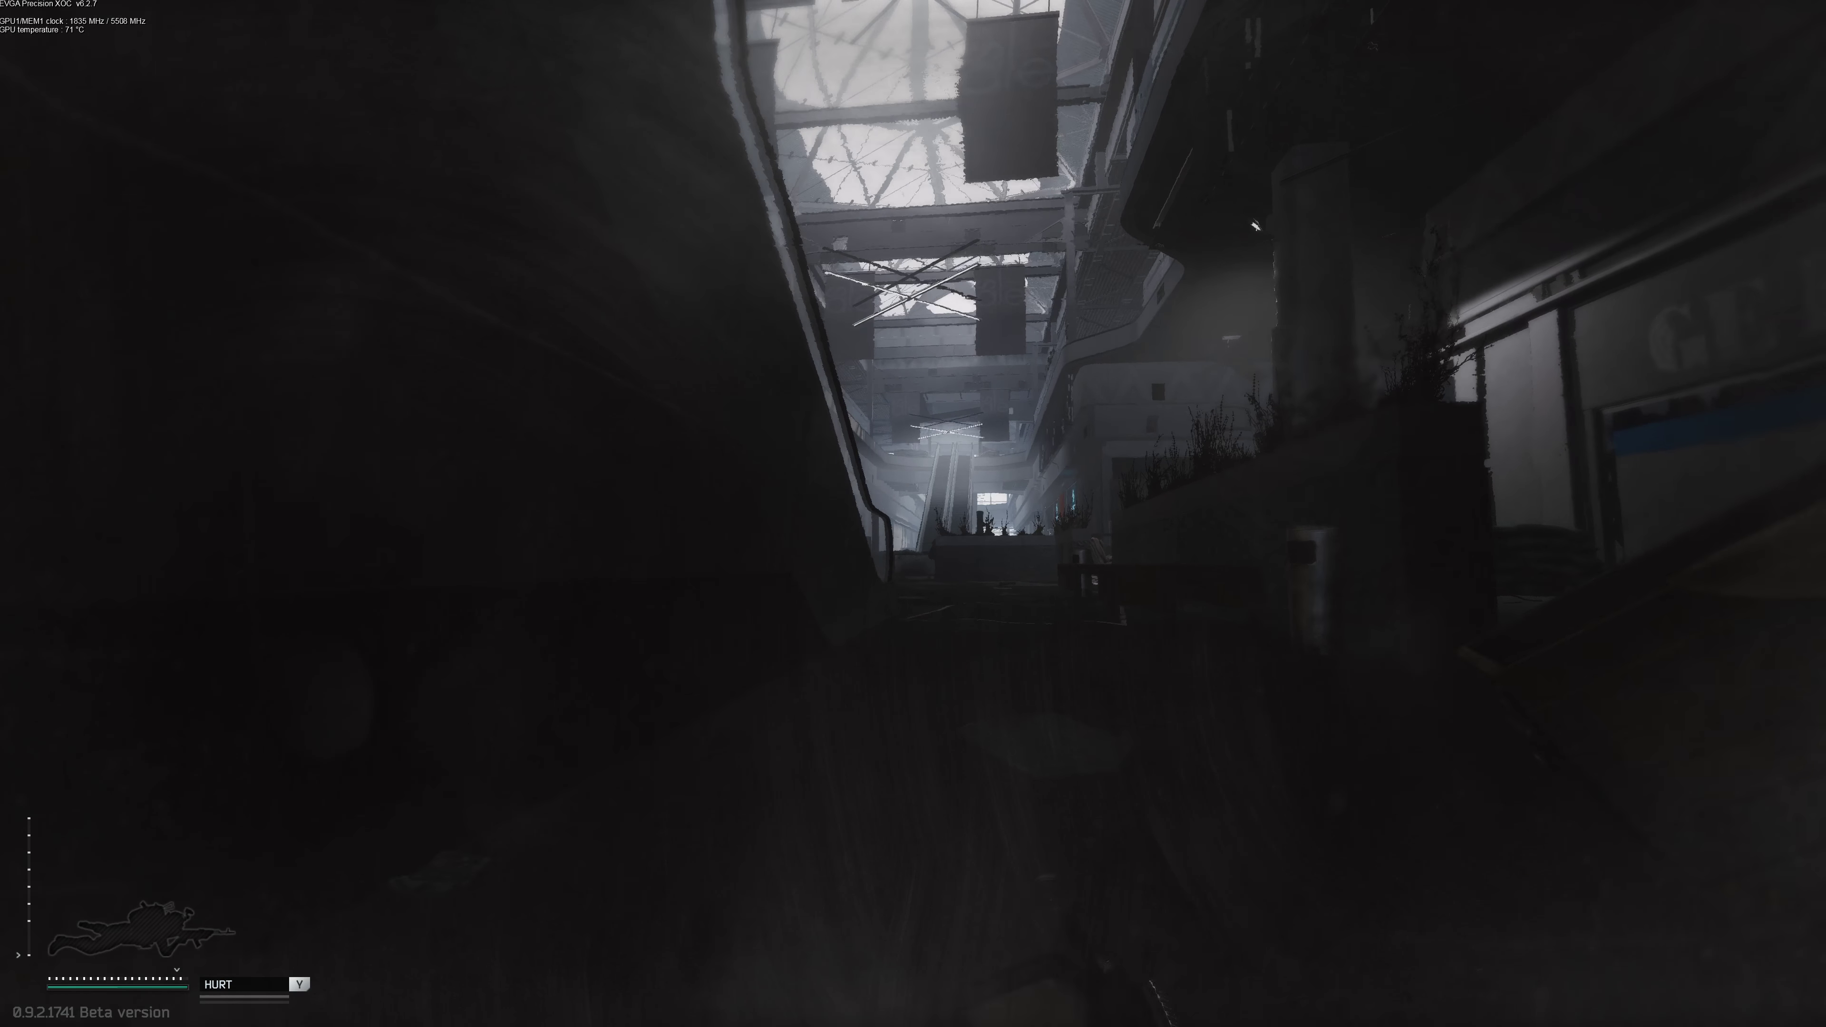
right_click(909, 532)
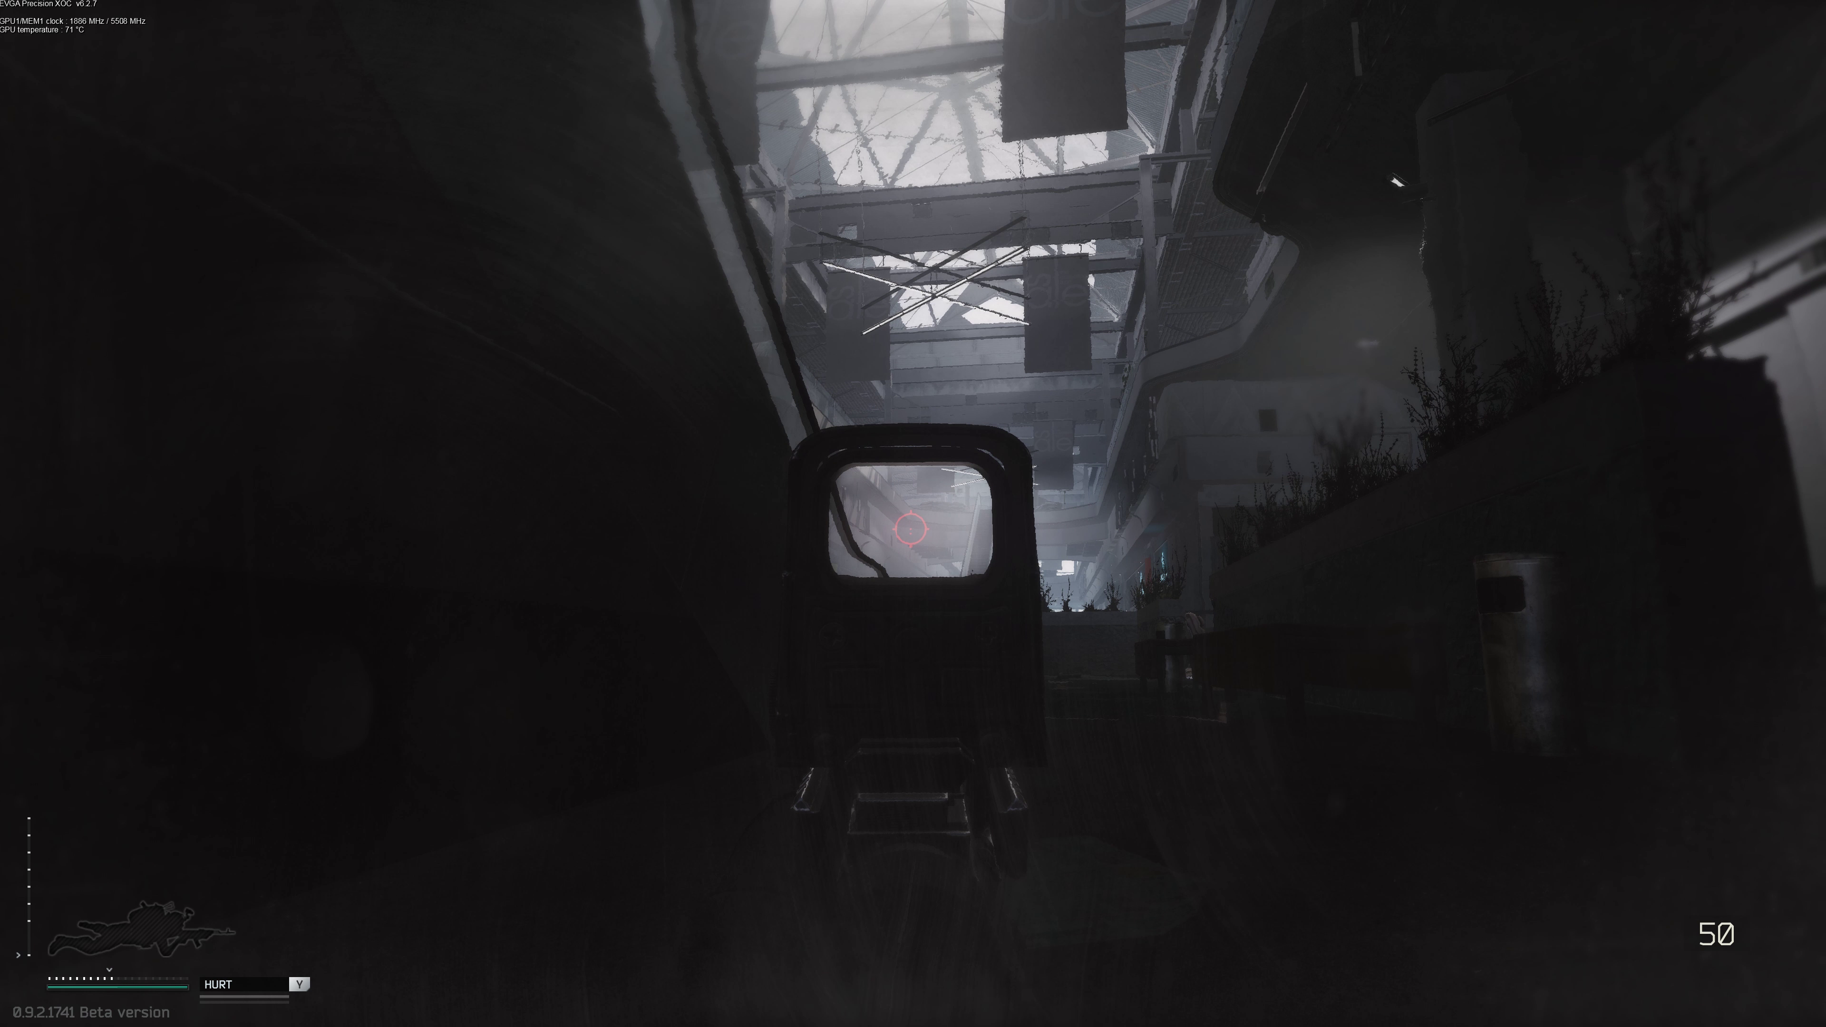